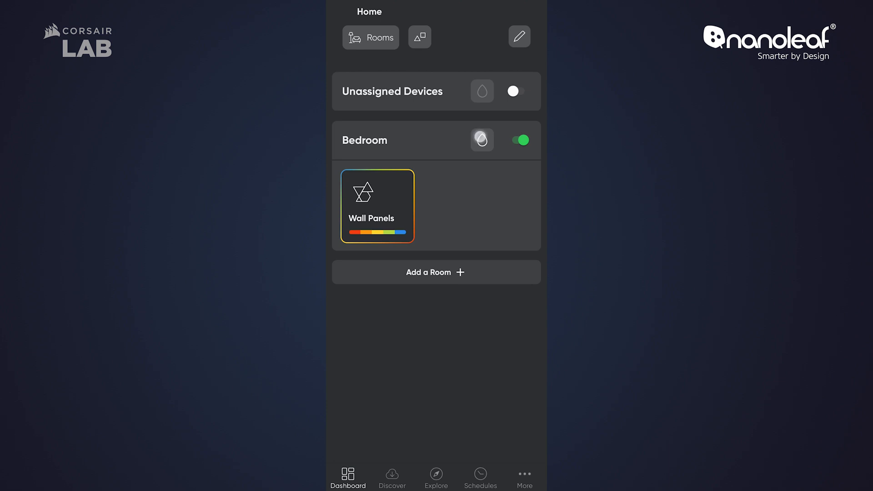
Enable the Nanoleaf integration, pair the wall panels via the Setup Wizard, and view their Lighting Effects.
click(376, 205)
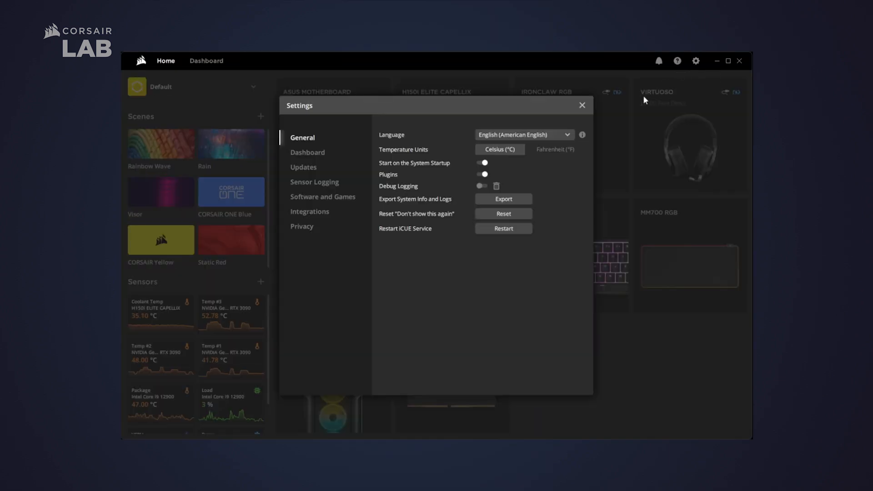
click(309, 211)
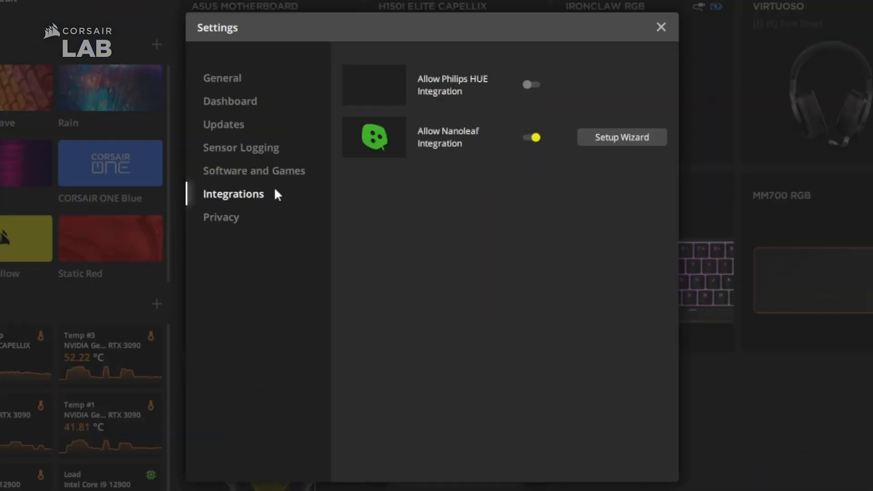
mouse_move(577, 145)
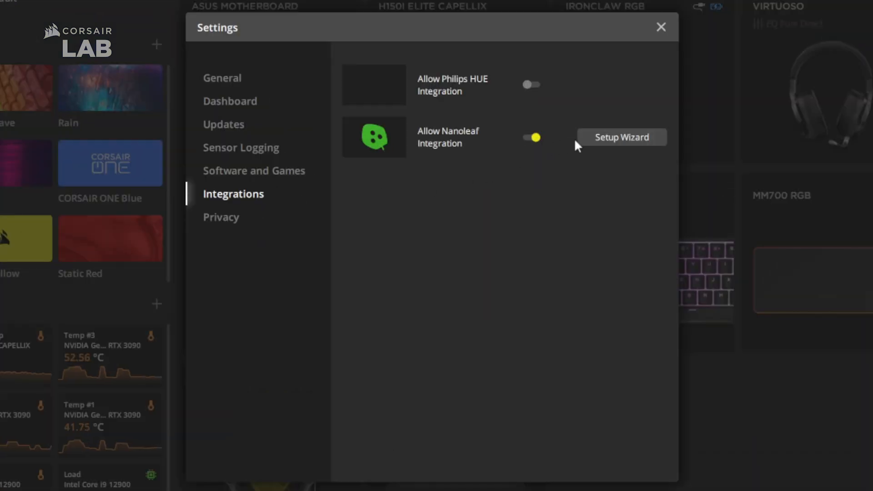
click(622, 136)
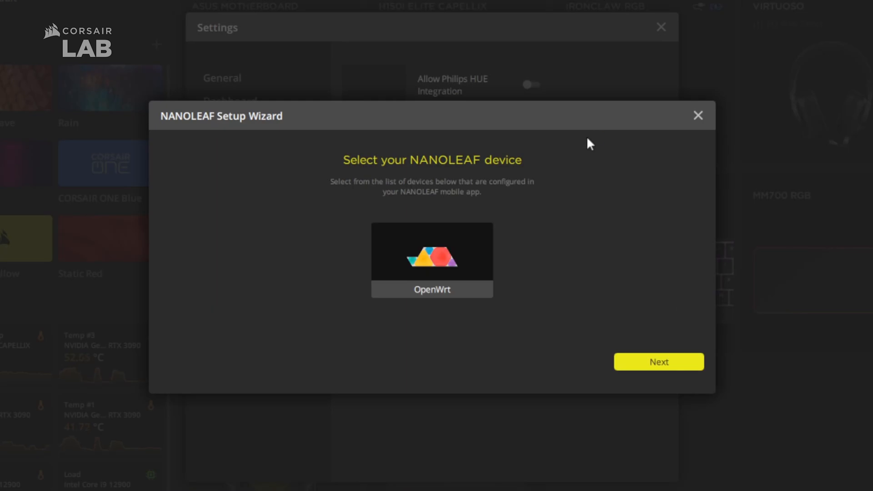
mouse_move(482, 248)
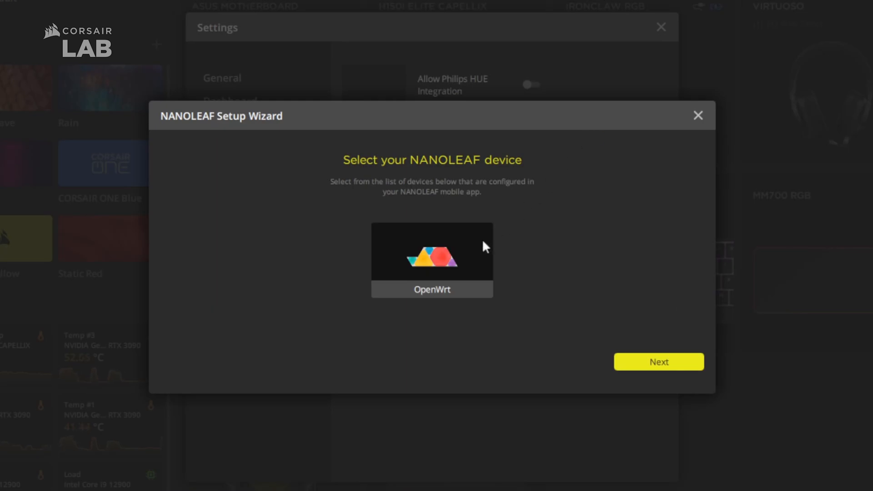
click(658, 362)
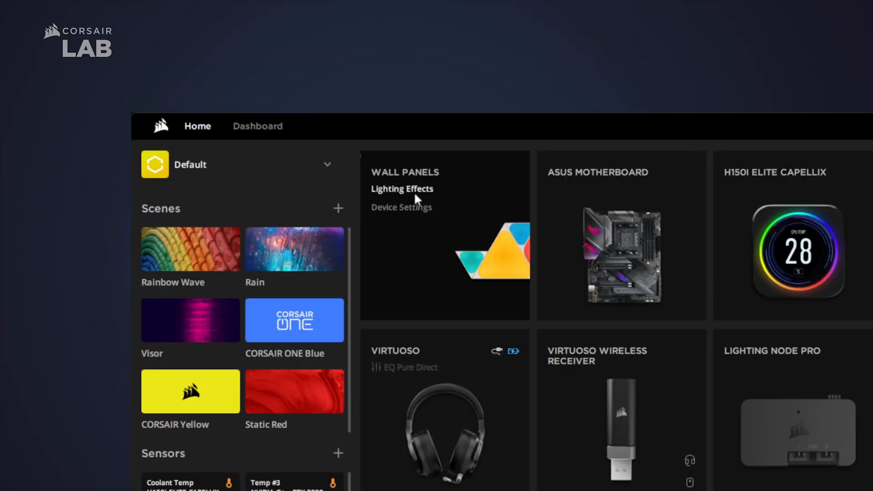
click(402, 190)
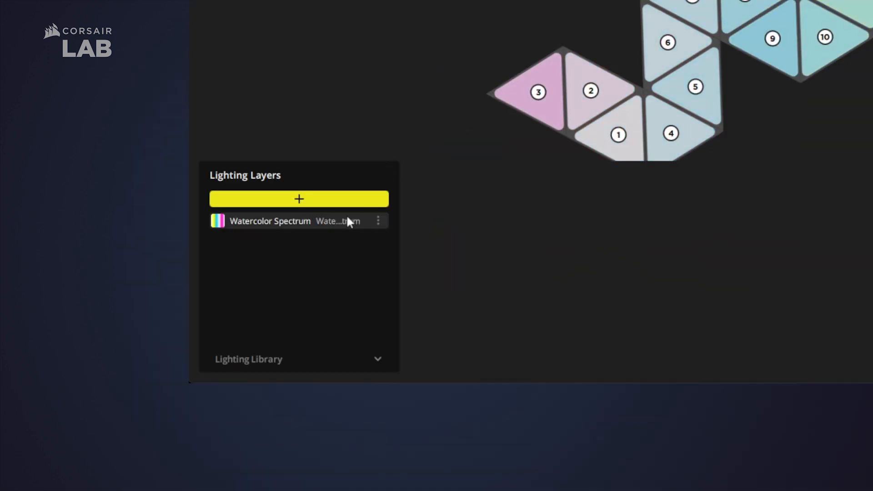
Switch the layer to a Lighting Link Rainbow effect and add a quick lighting zone for panels 1–13.
click(293, 221)
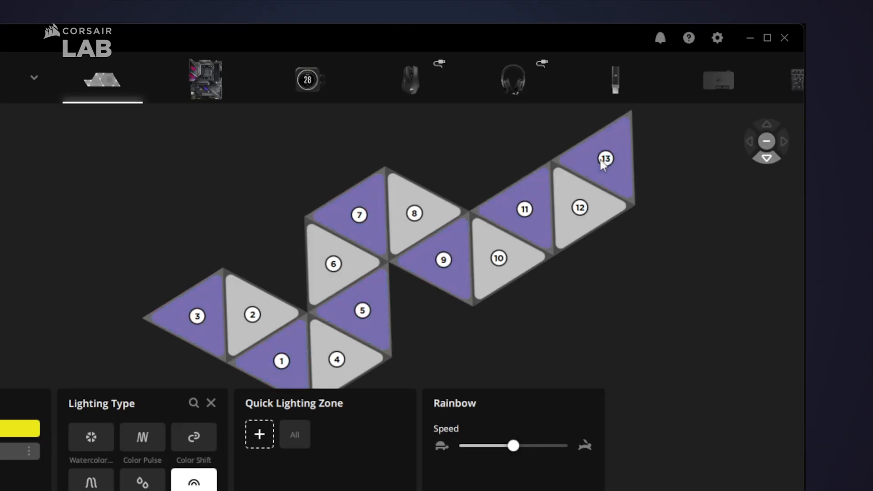
click(258, 434)
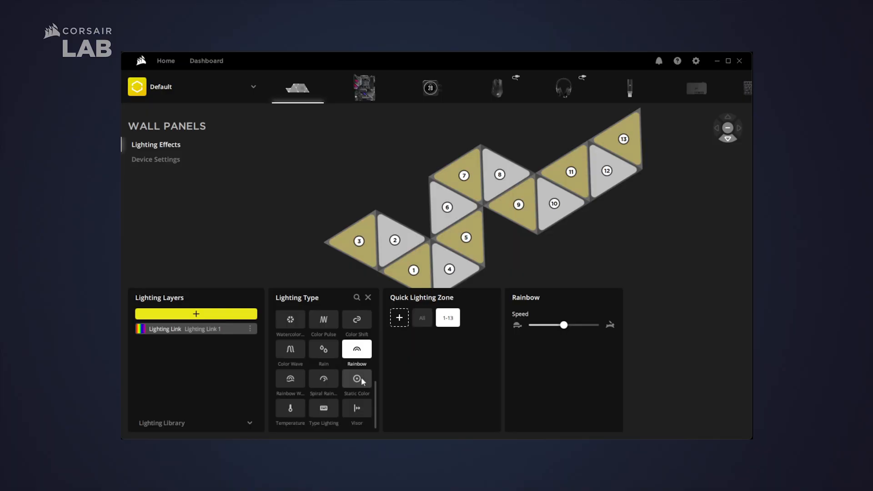
Add a second Lighting Link layer with a white Static Color effect over all panels.
click(197, 314)
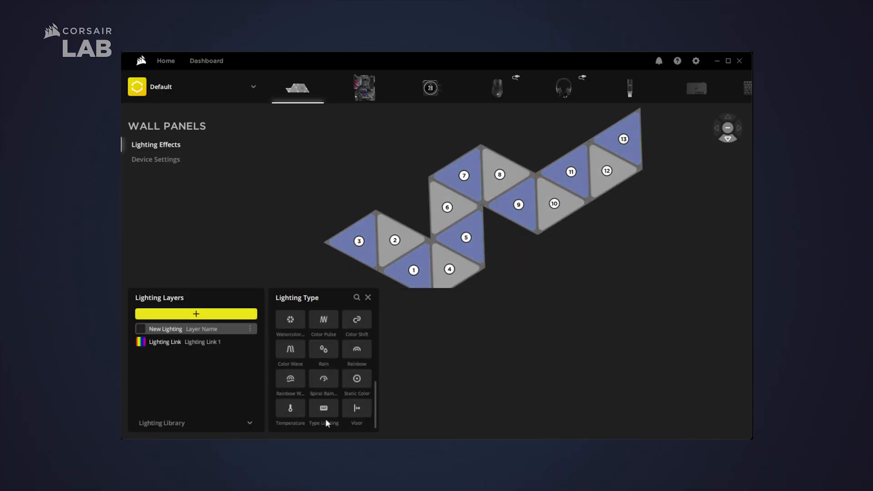
click(357, 379)
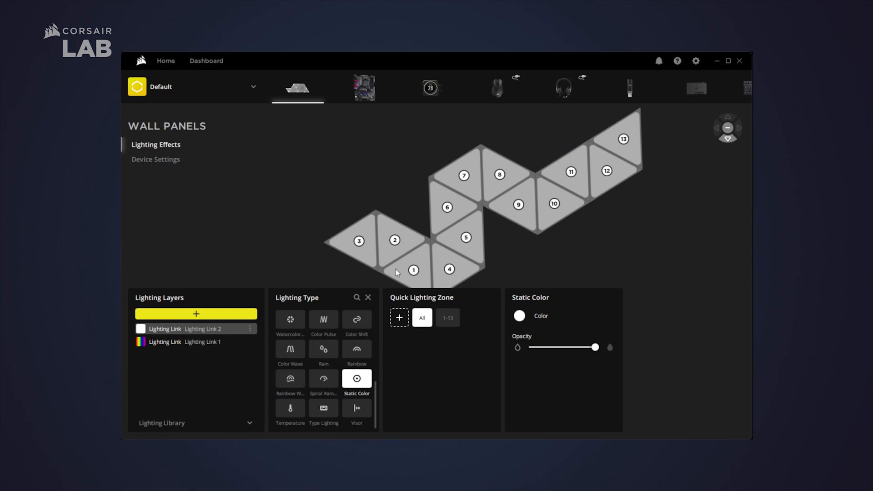